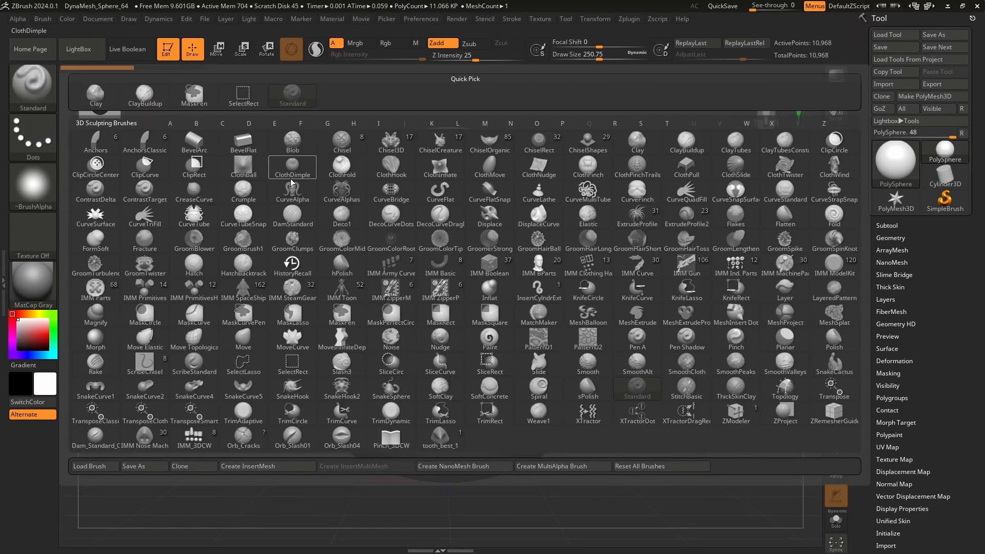
mouse_move(391, 216)
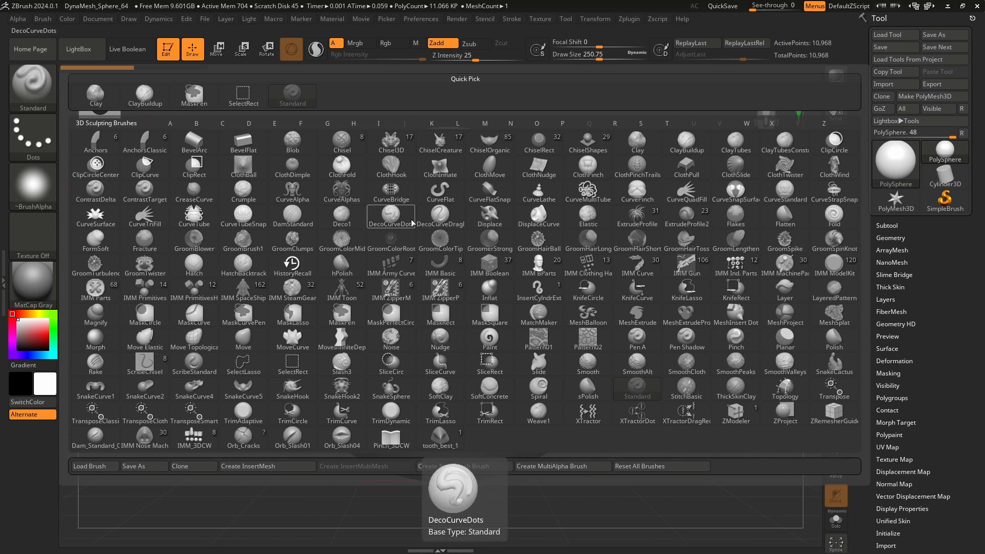
Step: Select the Move Topological brush and pull long limbs out of the sphere
left_click(483, 123)
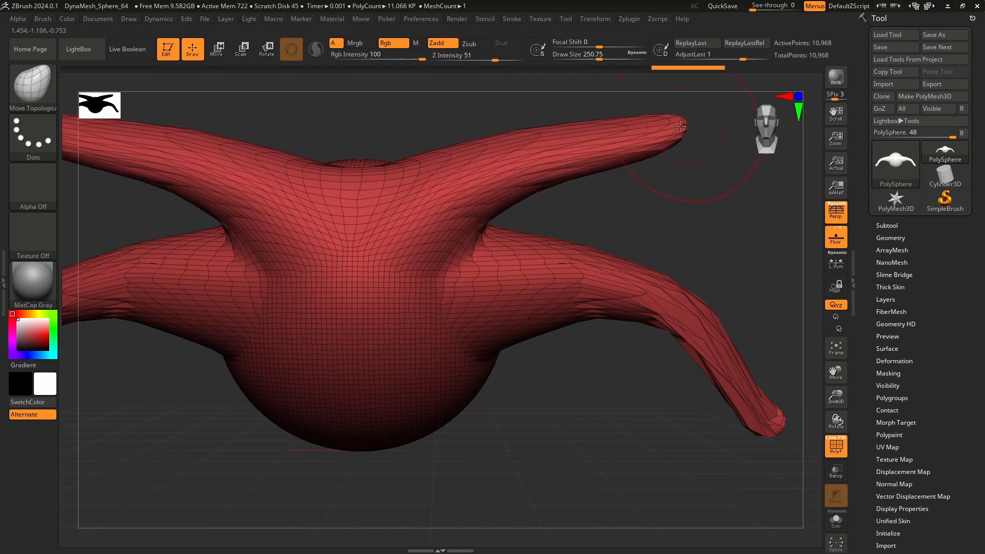
Step: Divide the creature mesh twice in Geometry, reaching level 3 at about 176,000 points
left_click(890, 237)
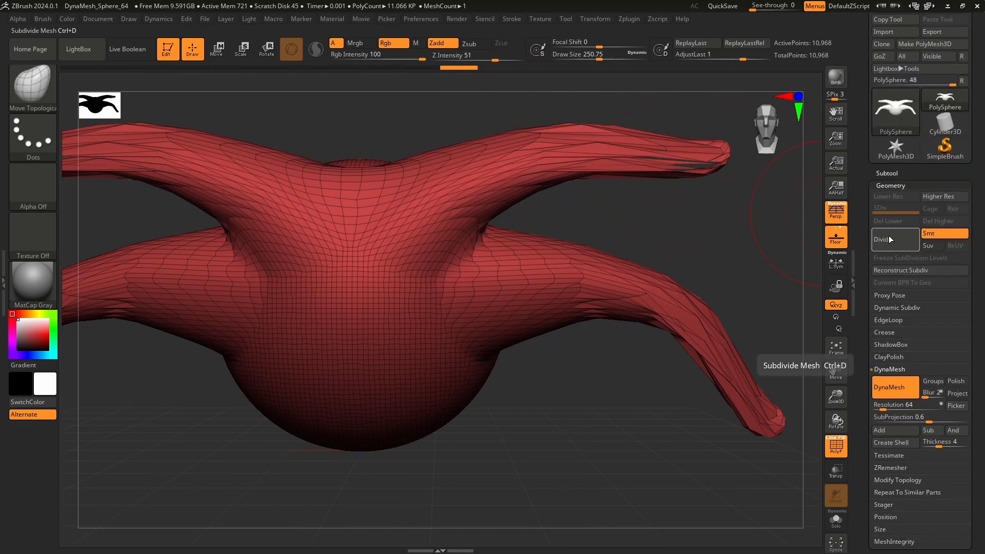
left_click(881, 239)
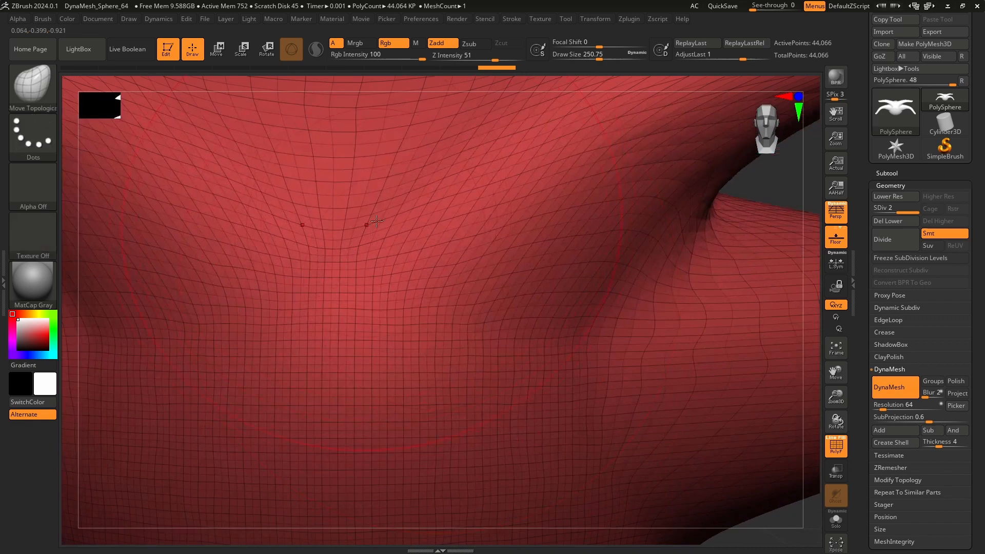
left_click(882, 239)
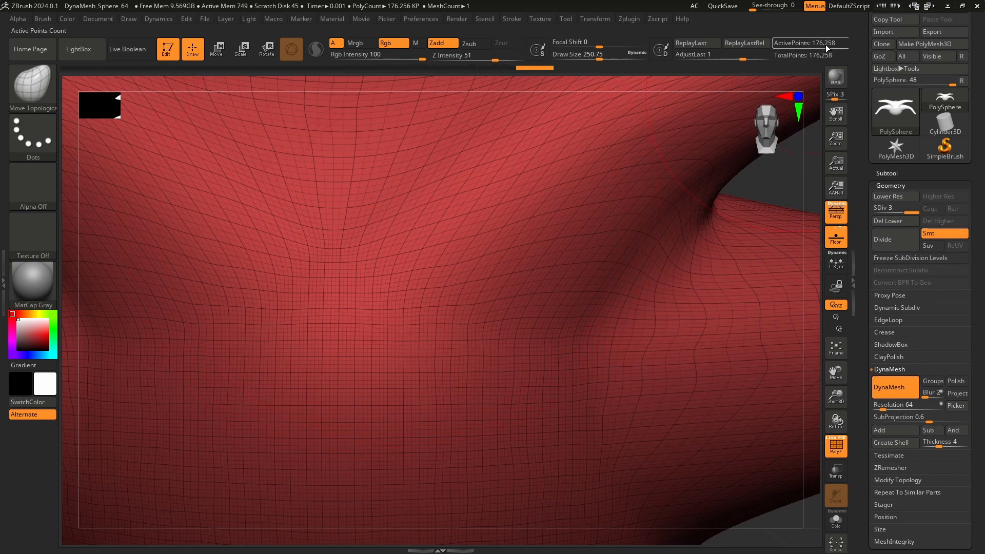
mouse_move(809, 56)
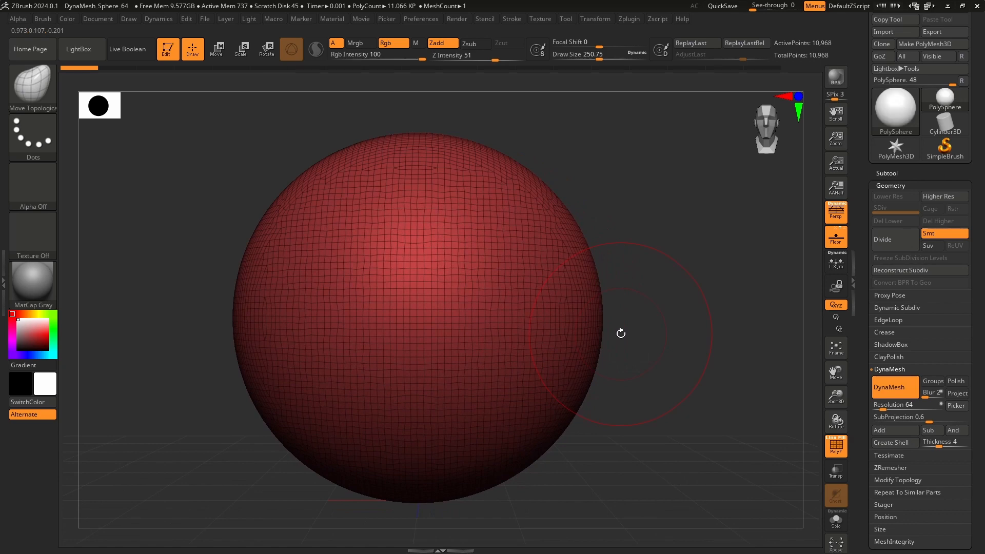
Step: Enable DynaMesh on the stretched shape, then reset to the sphere with Snake Hook selected
left_click(886, 368)
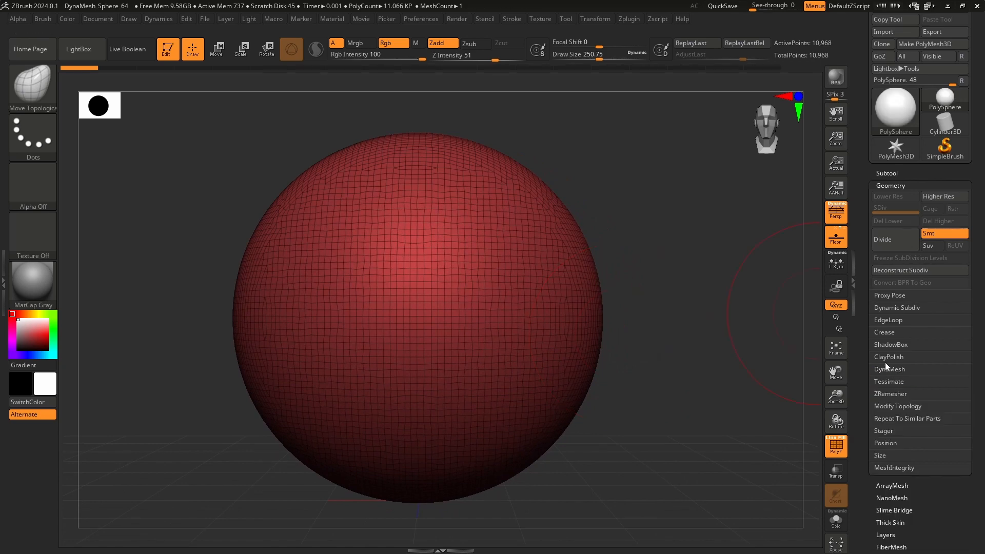
left_click(889, 368)
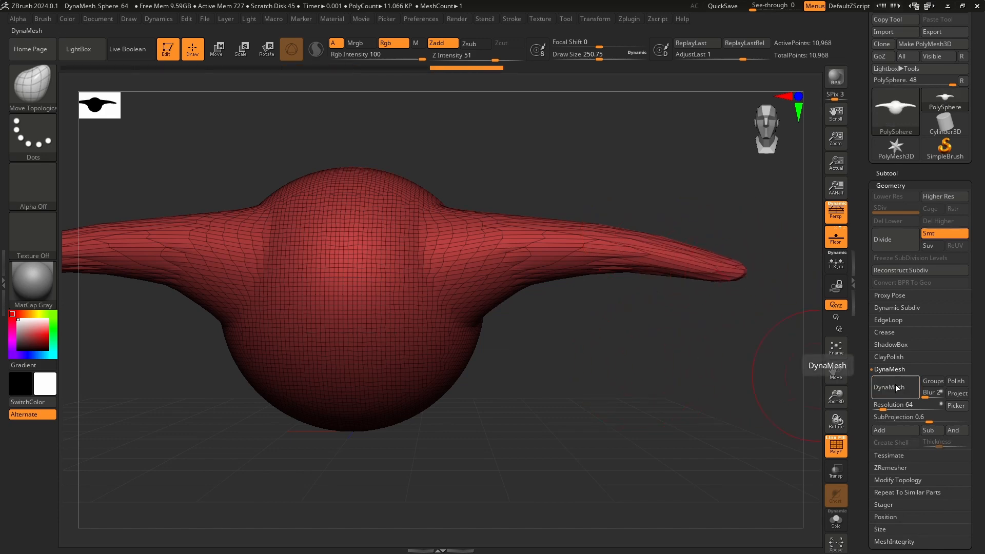
left_click(886, 388)
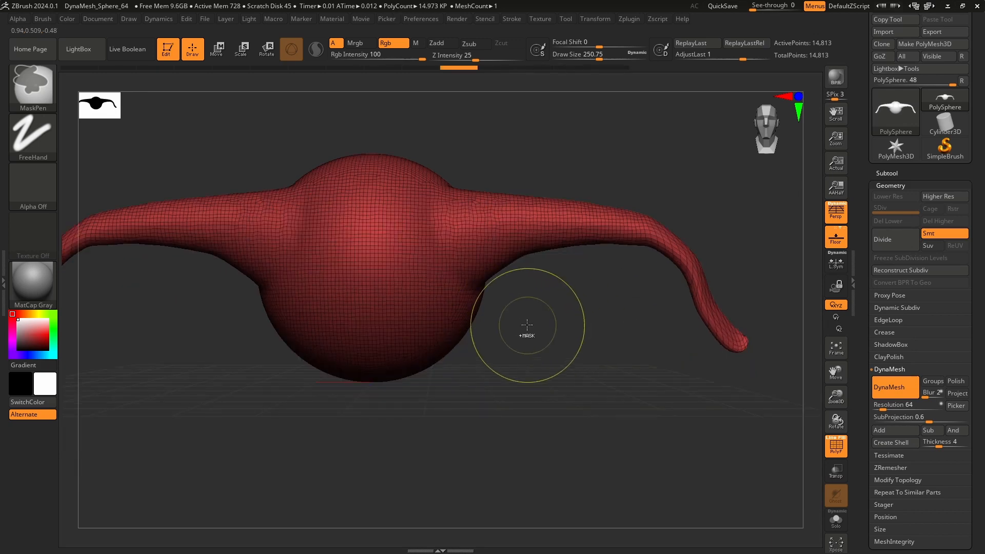
left_click(886, 386)
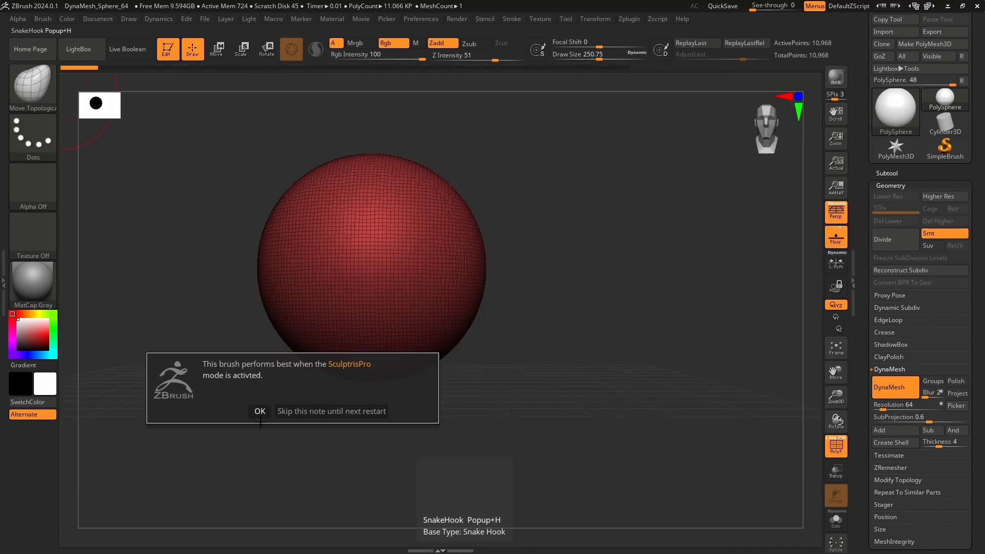
Step: Pull limbs out with SnakeHook and DynaMesh the creature at resolution 168, about 226,000 points
left_click(259, 410)
type("168 ")
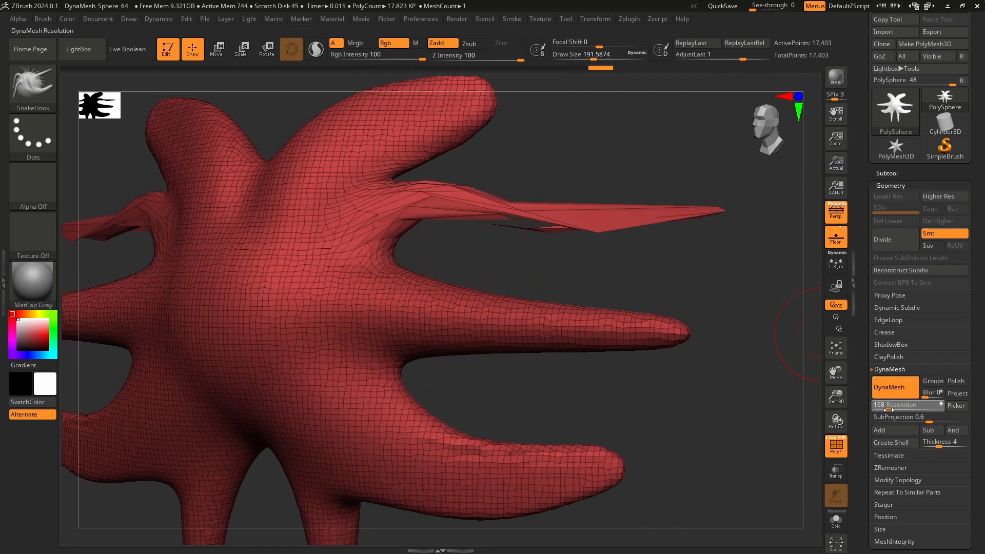
left_click(887, 387)
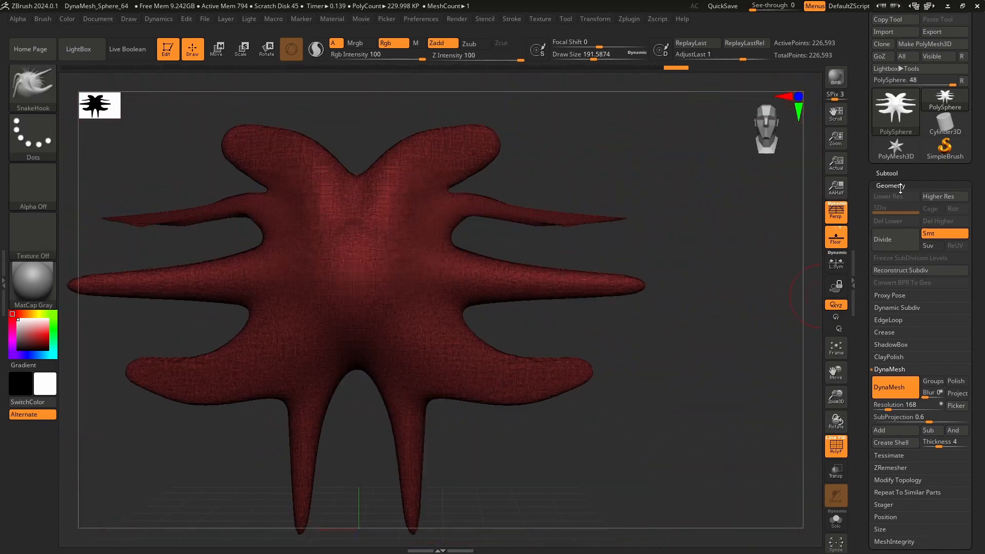
Step: Append a PM3D_Sphere3D subtool and scale it with Transpose to sit at the body's centre
left_click(942, 345)
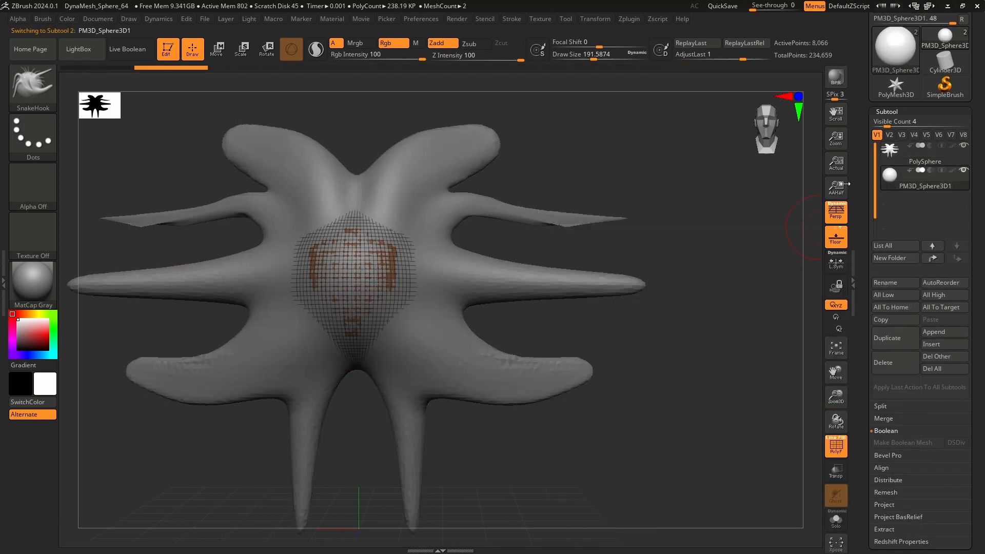
left_click(217, 50)
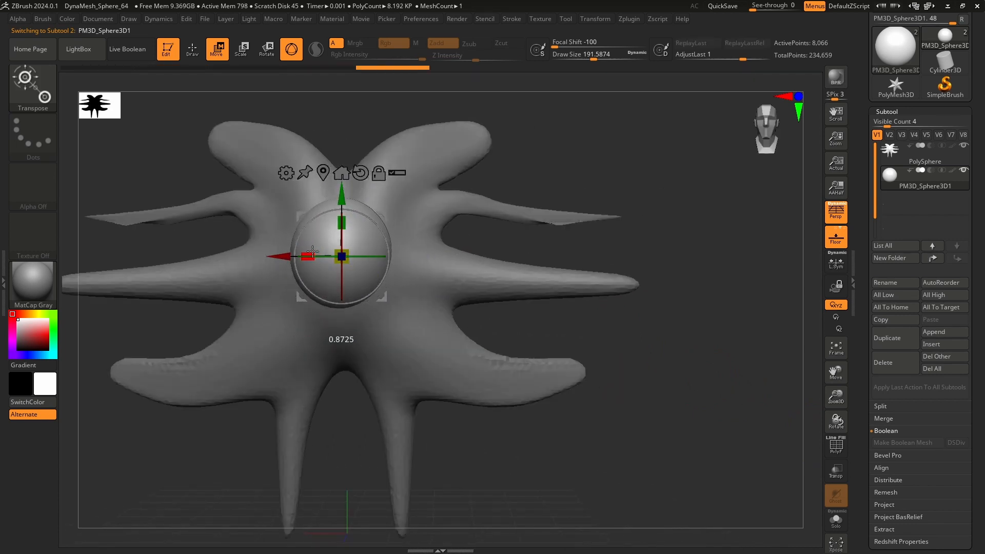
left_click(192, 49)
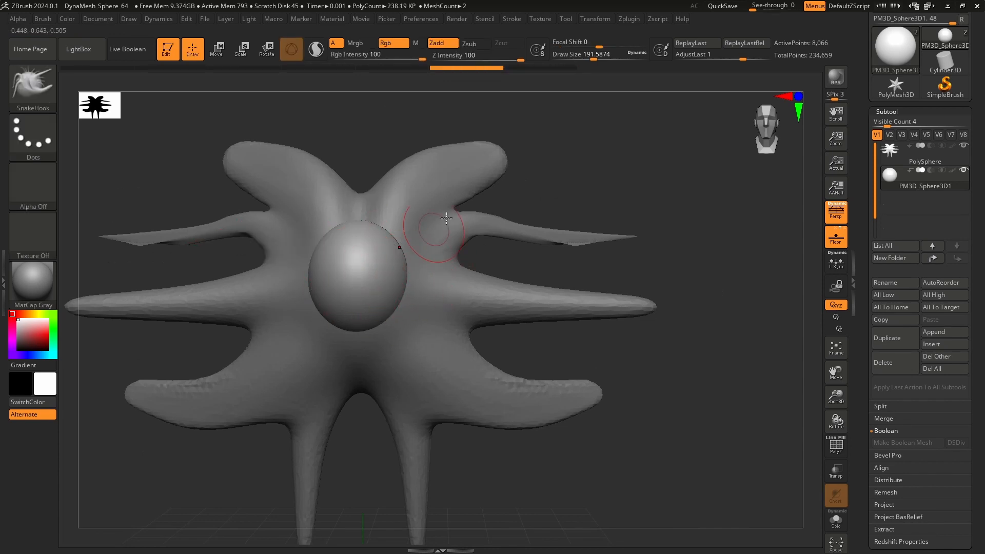
left_click(924, 158)
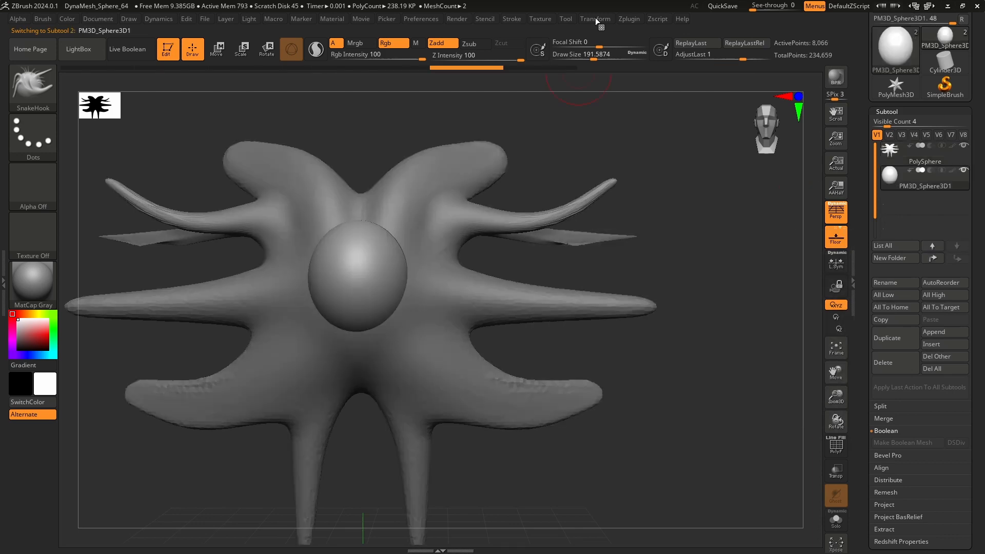
Step: DynaMesh the horned central subtool to about 27,700 points and show the Subtool list again
left_click(594, 18)
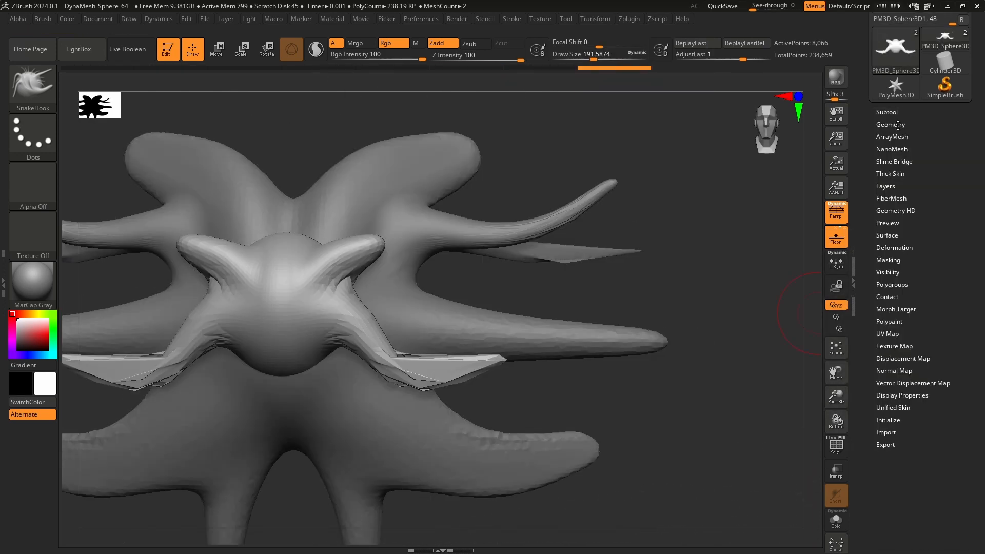
left_click(890, 124)
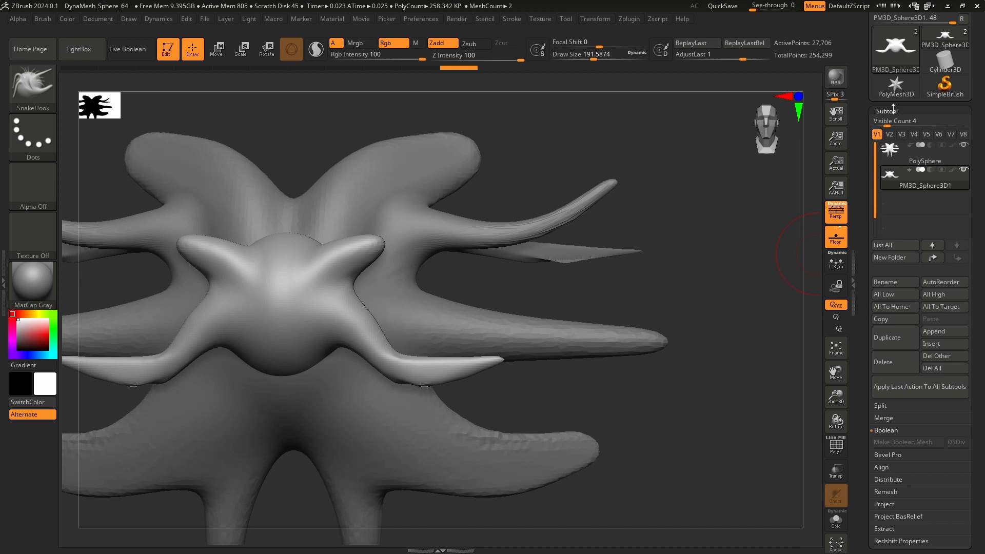
Step: MergeDown the PolySphere body with the central piece into one mesh of about 255,500 points
left_click(883, 418)
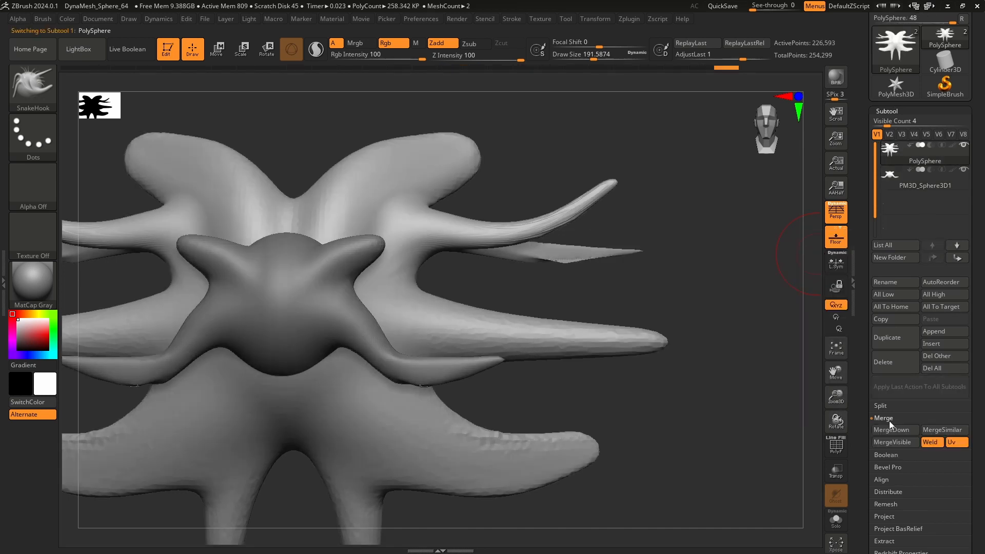
left_click(890, 430)
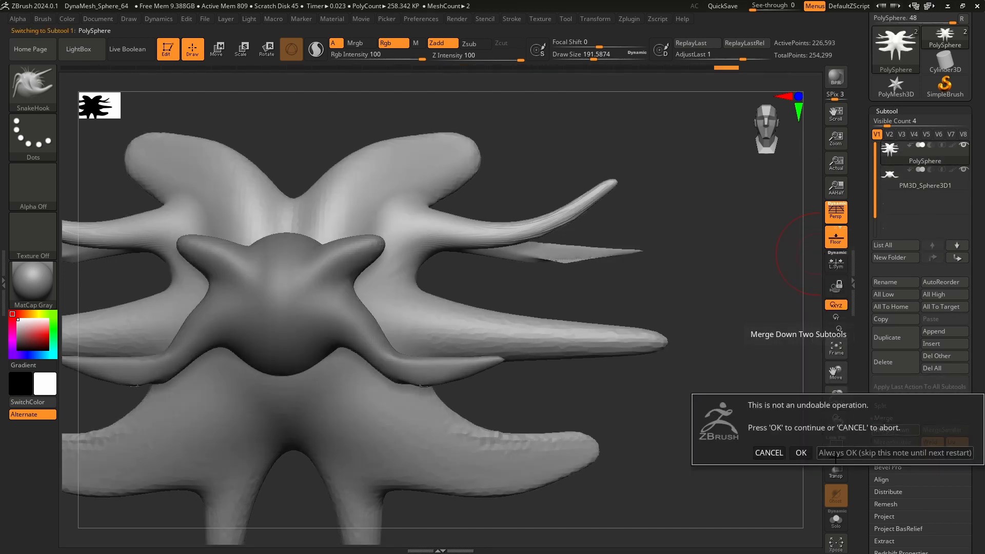
left_click(799, 452)
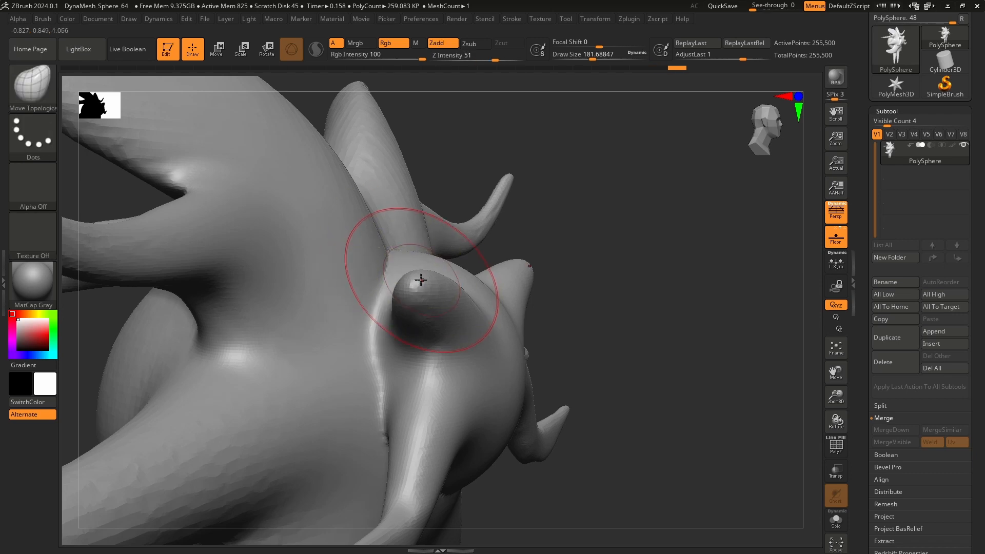
mouse_move(394, 296)
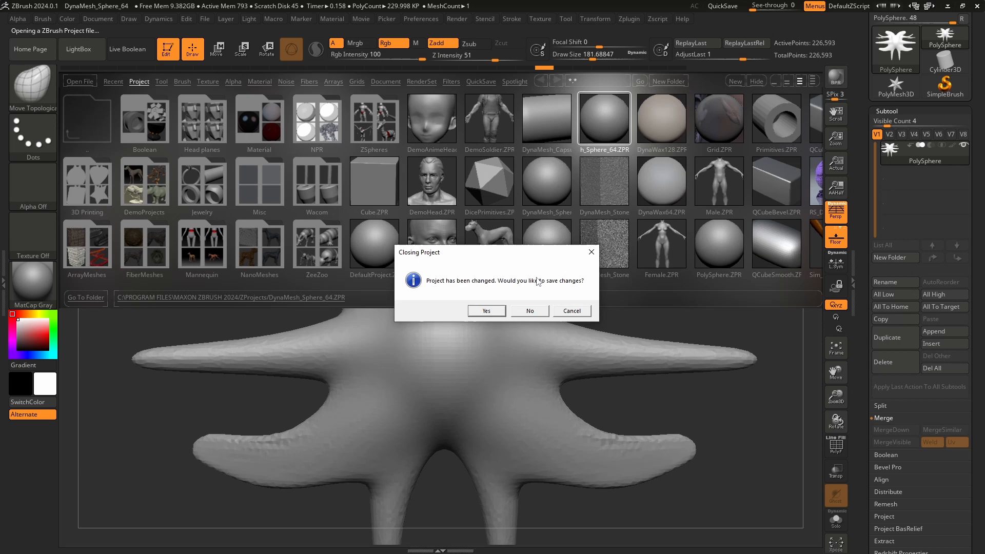
Step: Load DynaMesh_Sphere_64.ZPR discarding the creature changes, and show the brush palette
left_click(530, 310)
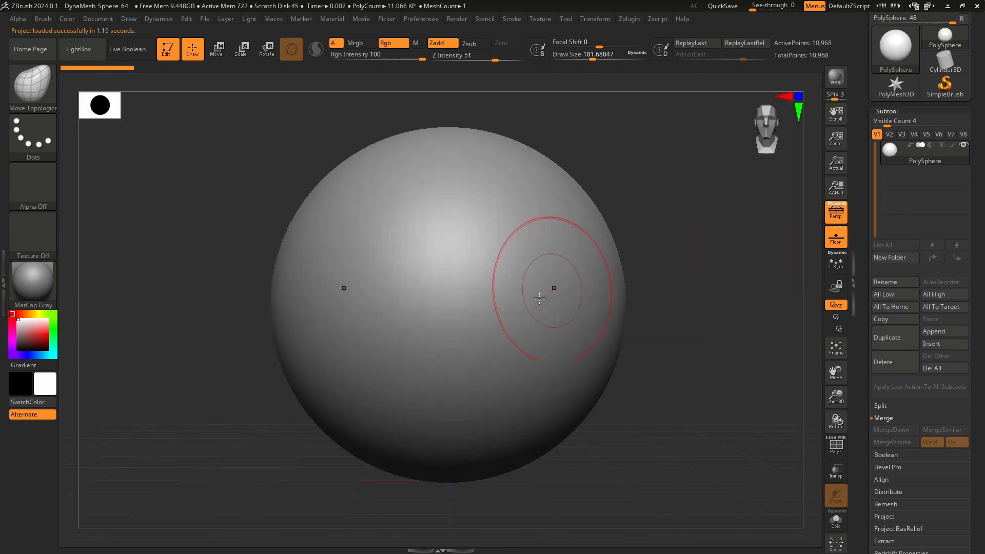
mouse_move(316, 49)
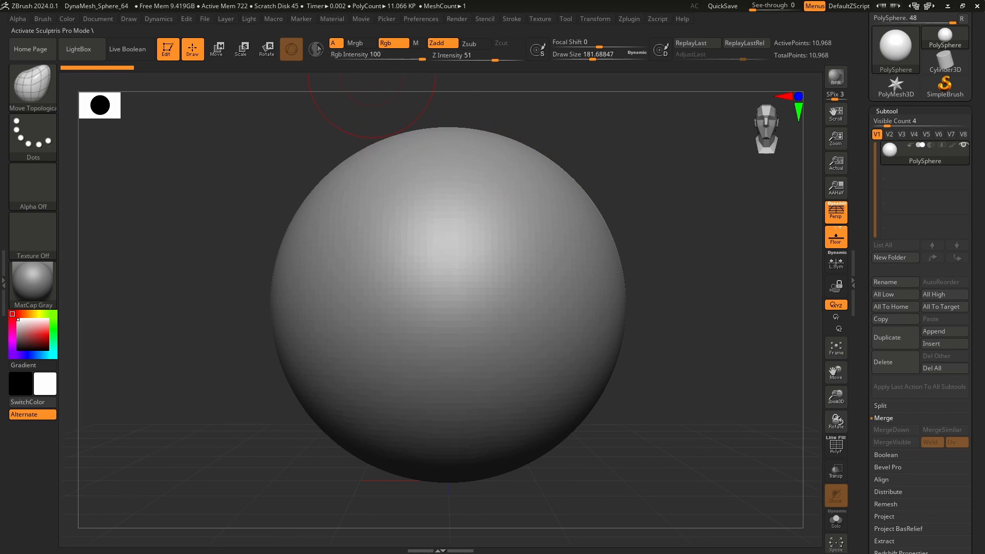
left_click(291, 49)
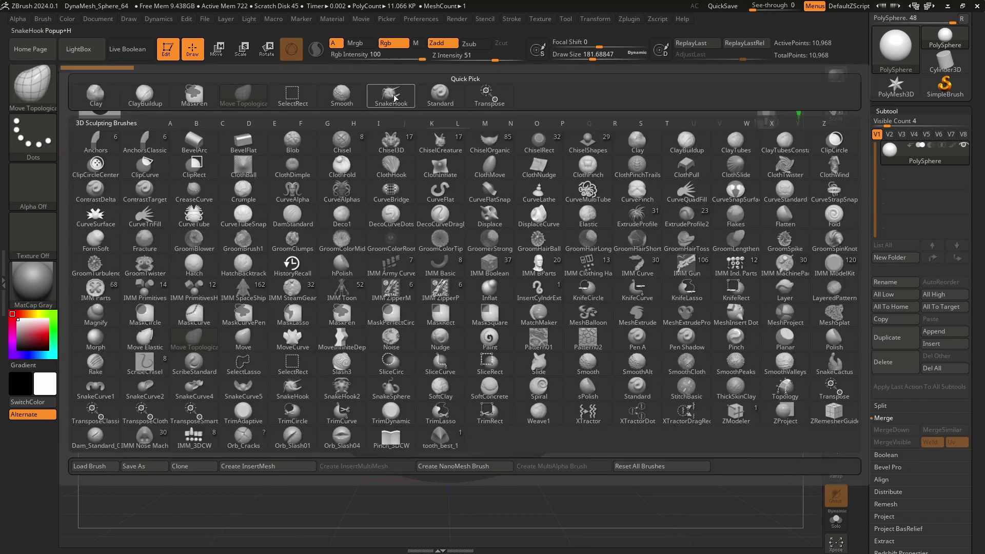
mouse_move(390, 97)
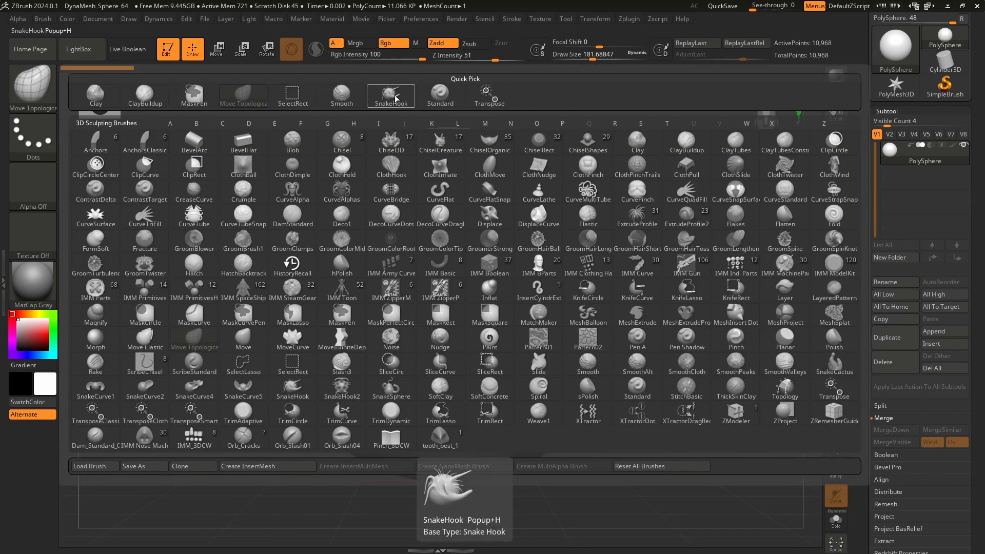
Step: Select the SnakeHook brush with Sculptris Pro enabled on the fresh sphere
left_click(390, 96)
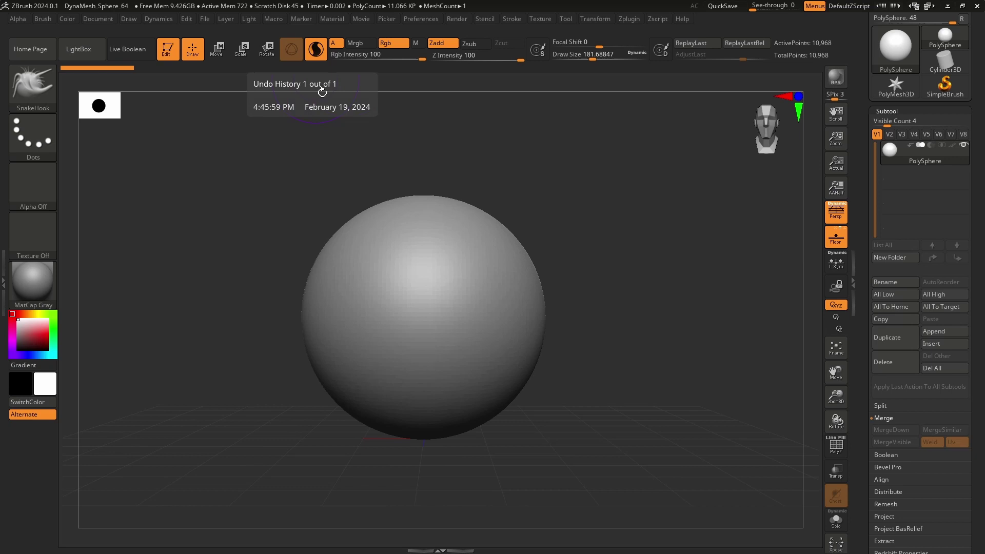
mouse_move(474, 281)
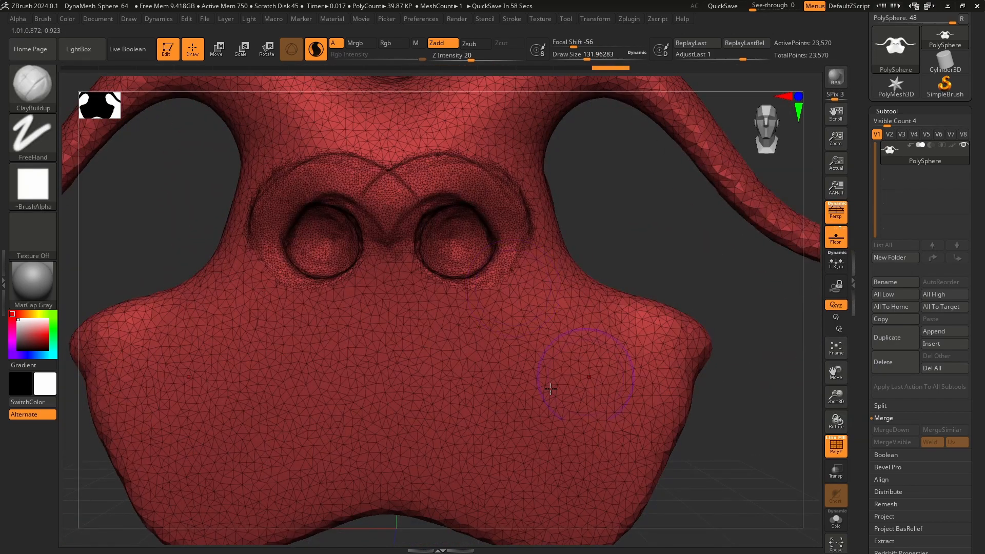
mouse_move(482, 381)
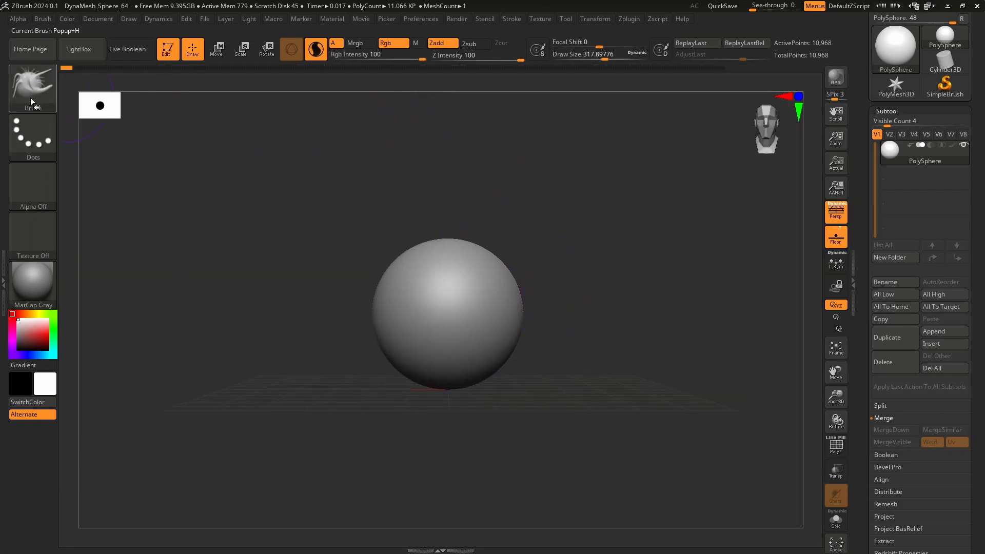
Step: Switch back to the SnakeHook brush on the reloaded 11,000-point sphere
left_click(32, 87)
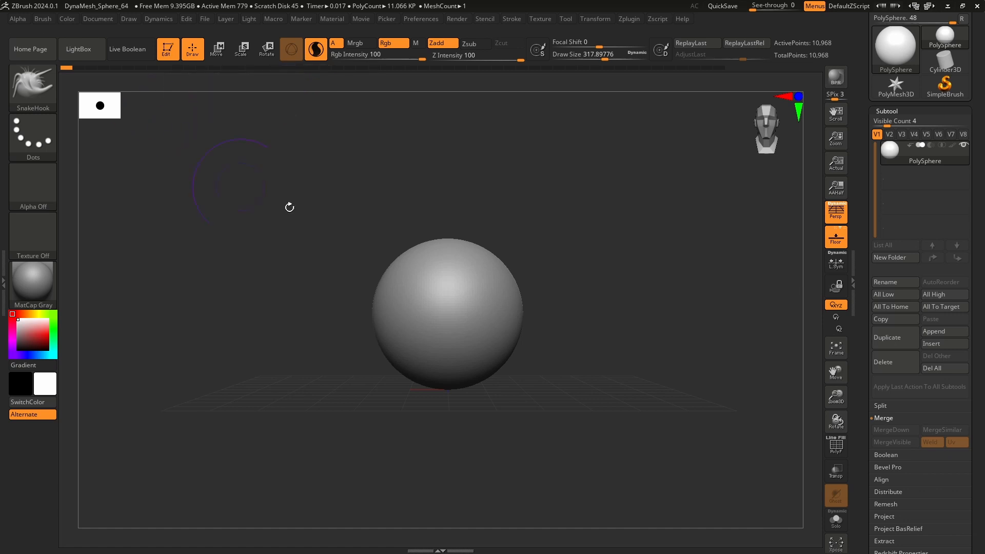